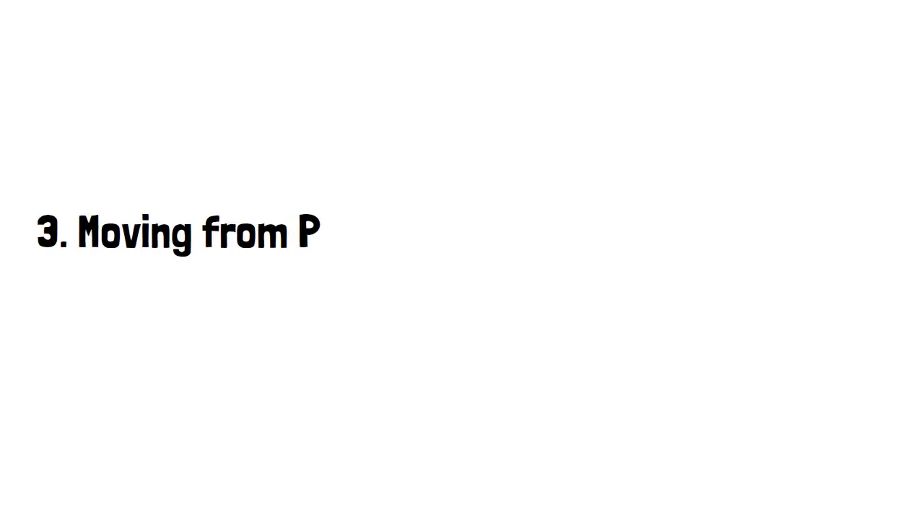
type("asswords to Passkeys.")
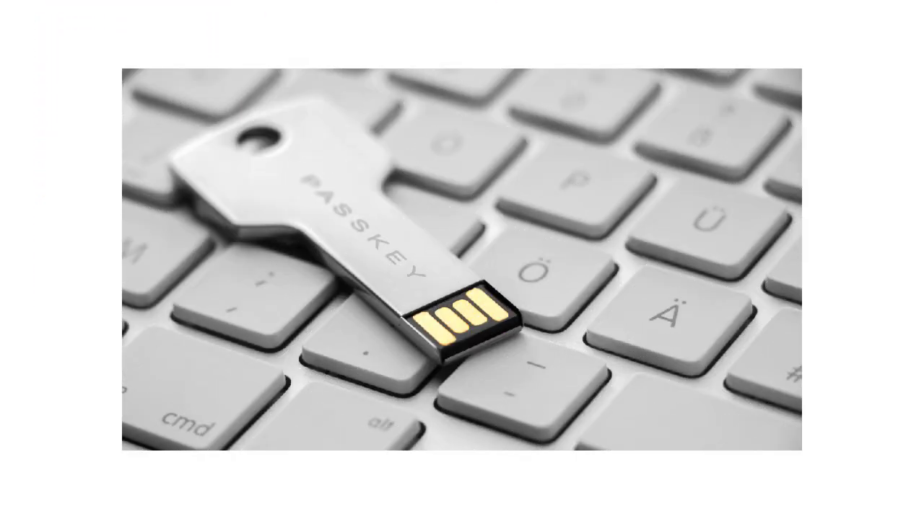
scroll("down", 3)
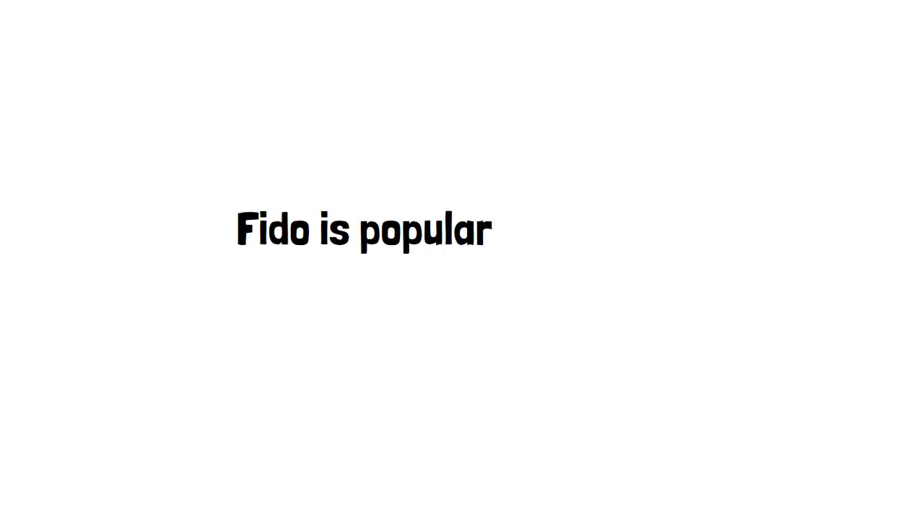
type("standard for passkey.")
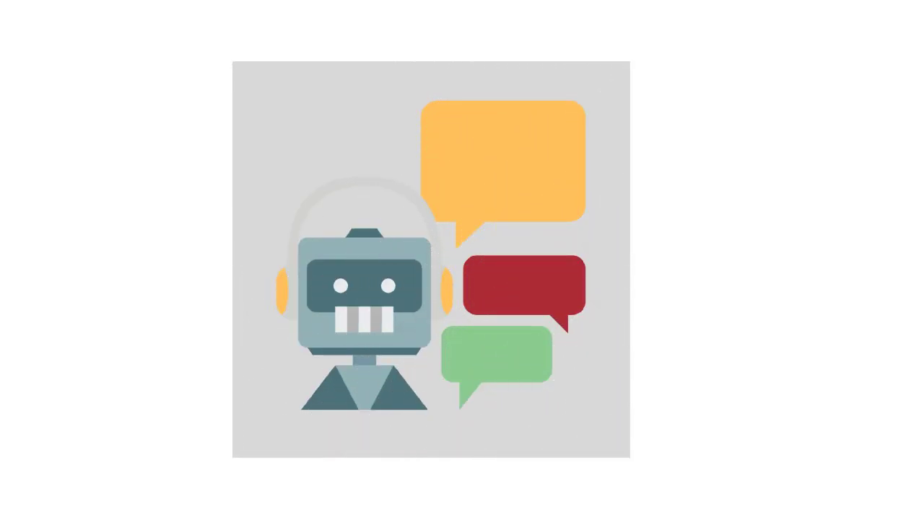
scroll("down", 3)
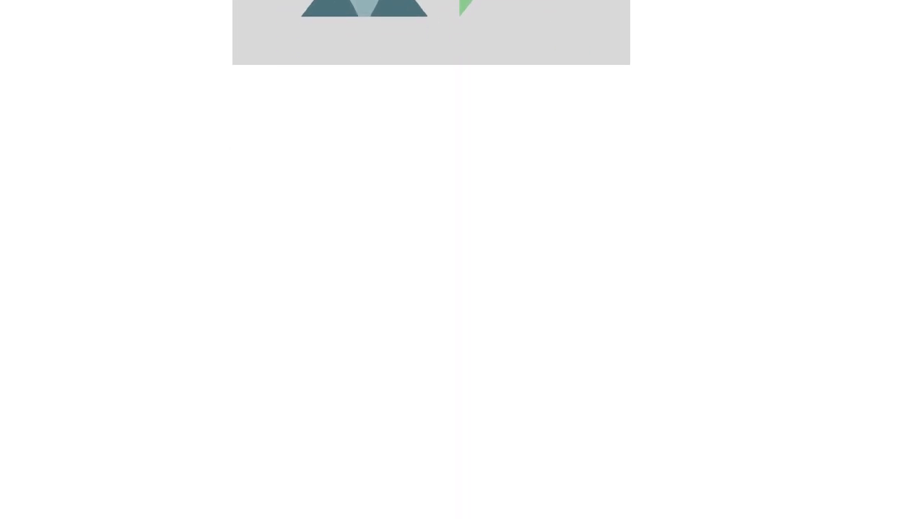